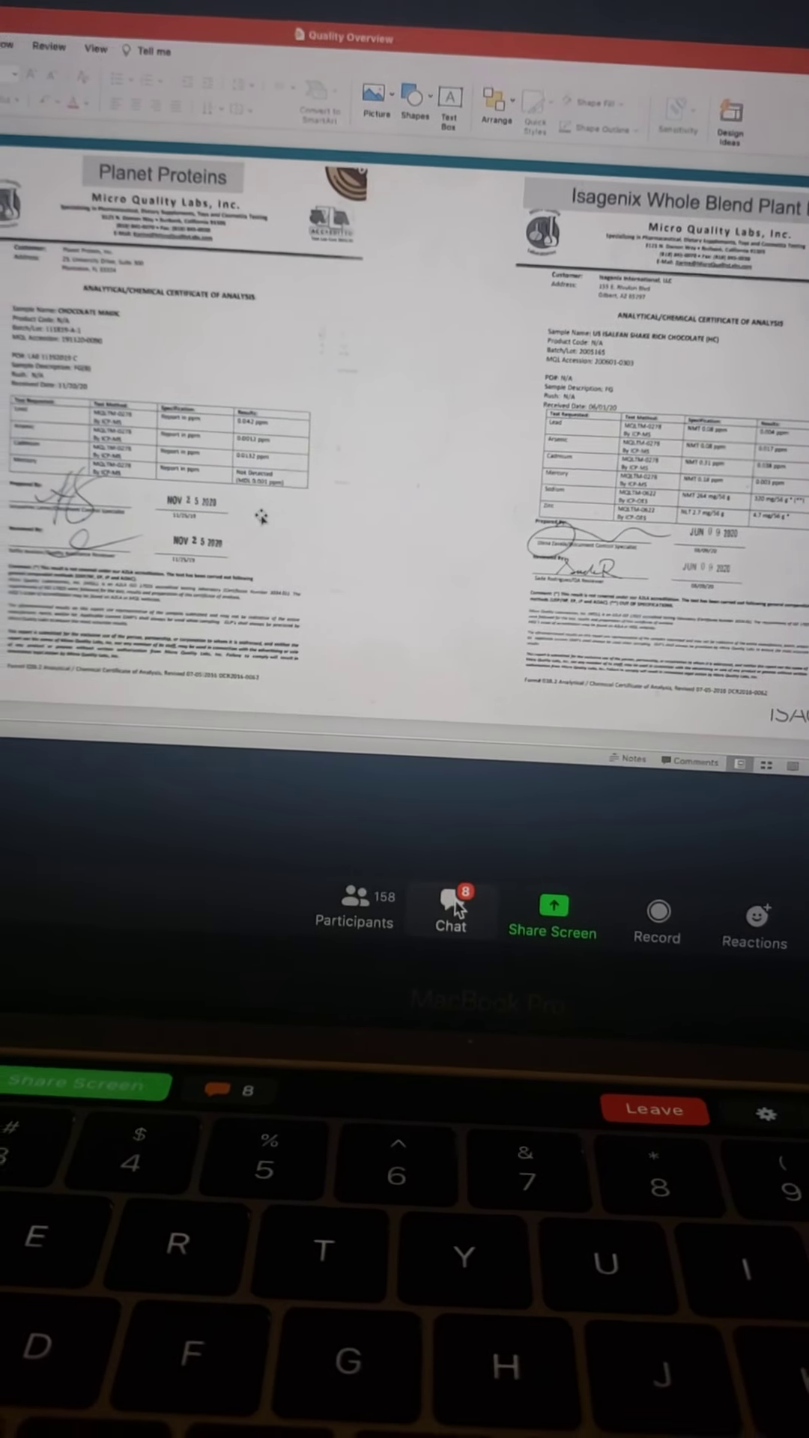
Show the meeting chat panel with attendees' messages over the shared certificate slides.
left_click(448, 920)
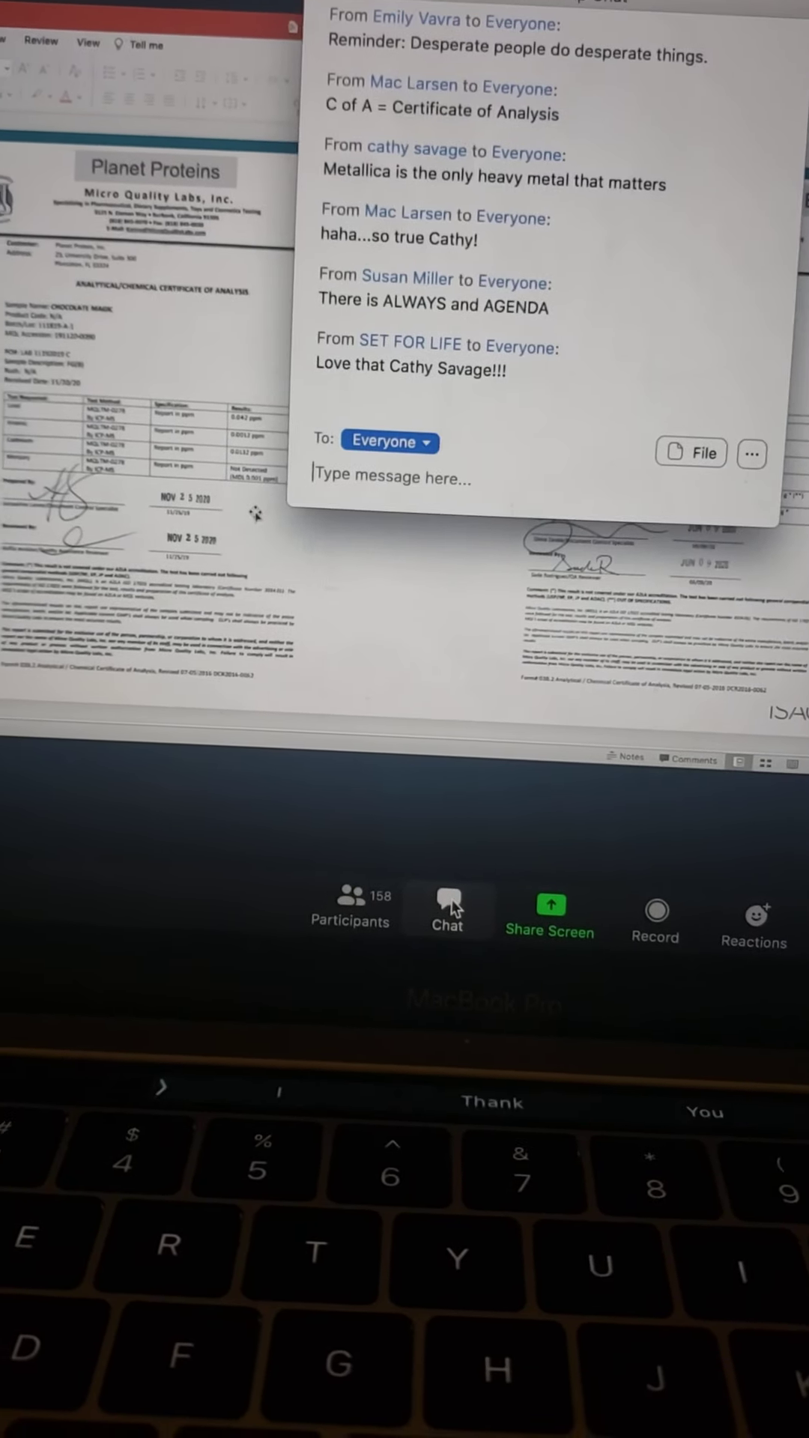